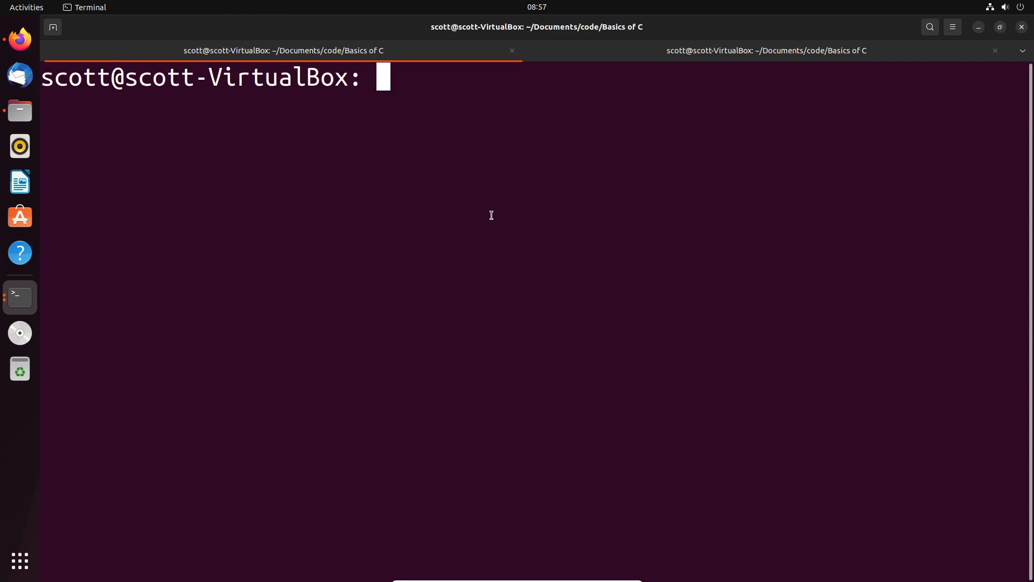
pyautogui.moveTo(588, 169)
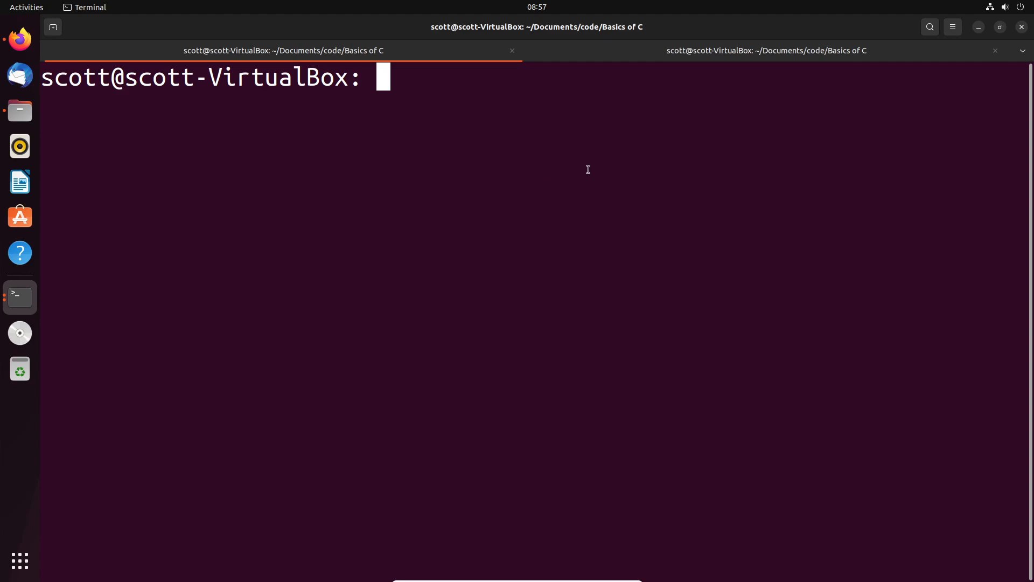
# Type nano at the shell prompt in the Basics of C folder
pyautogui.write('nano')
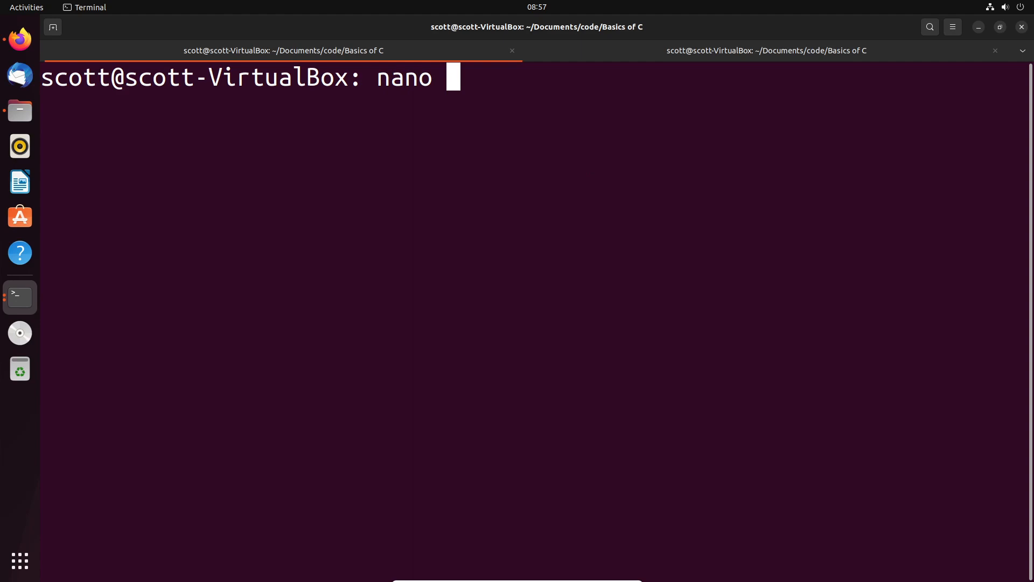
# Write int main(void){ return 0; } into first.c and save it
pyautogui.press('Return')
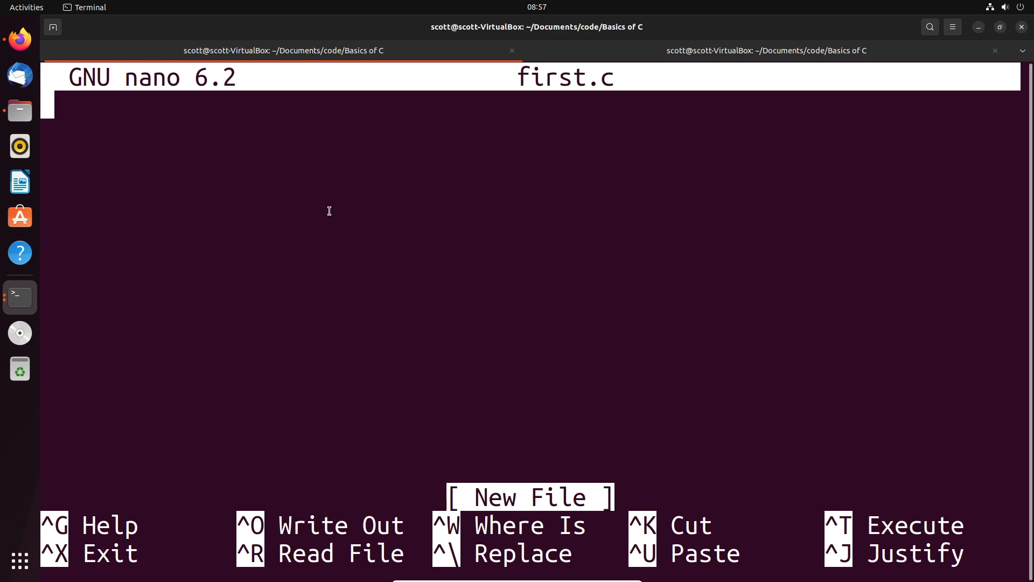
pyautogui.write('int ma')
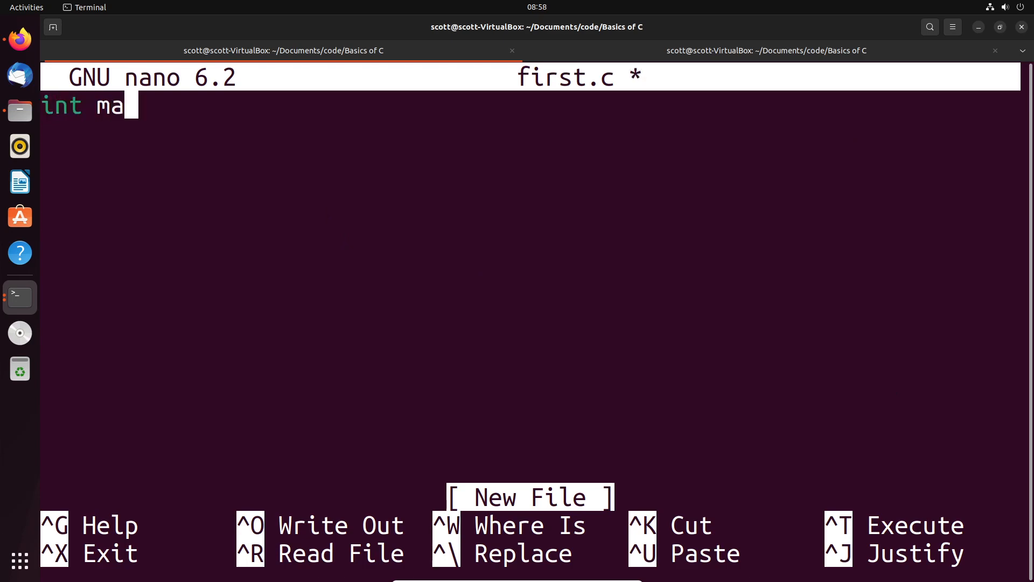
pyautogui.write('in(void){')
pyautogui.click(530, 163)
pyautogui.write('}')
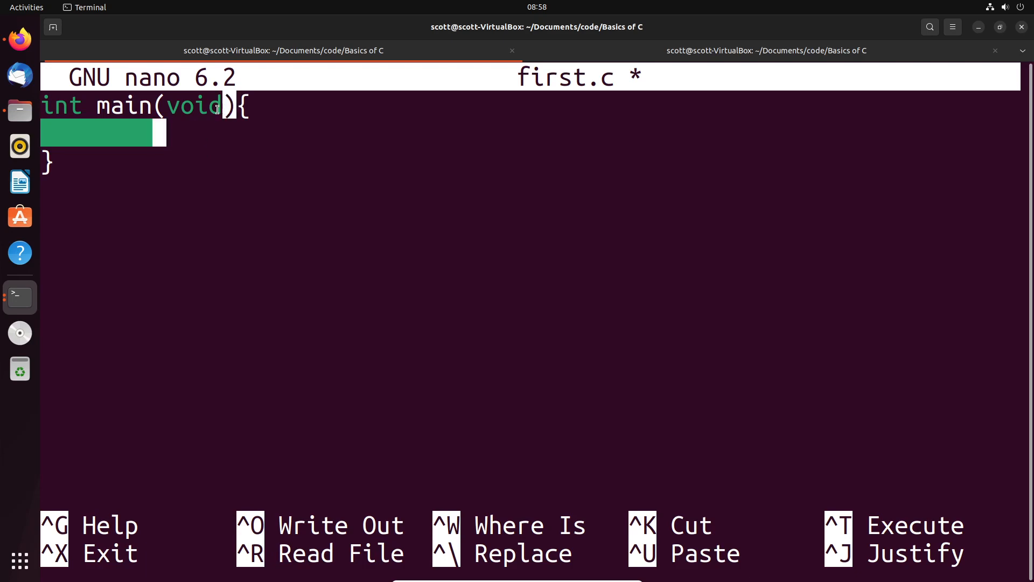
pyautogui.moveTo(188, 141)
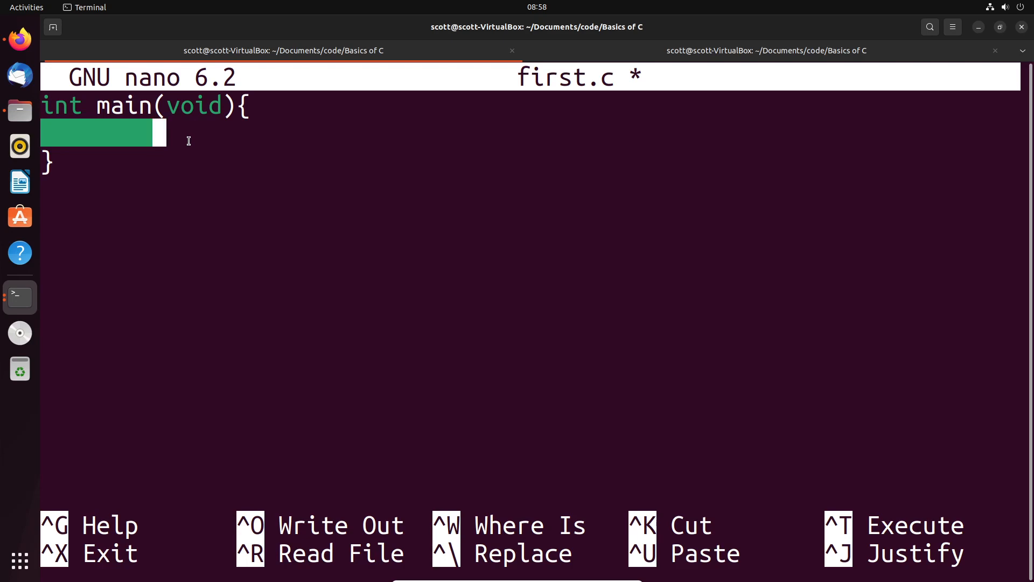
pyautogui.write('retu')
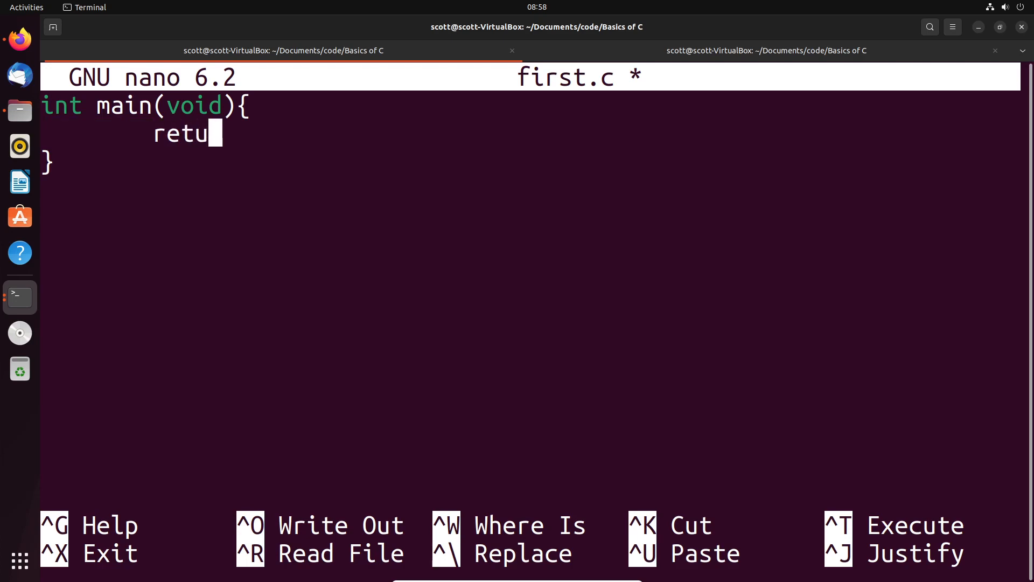
pyautogui.write('n')
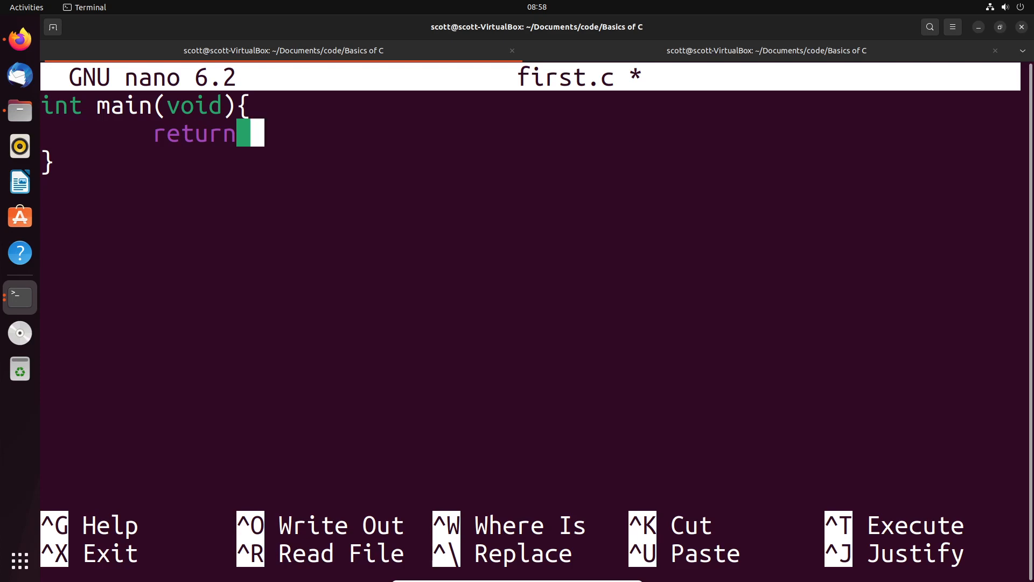
pyautogui.write('0')
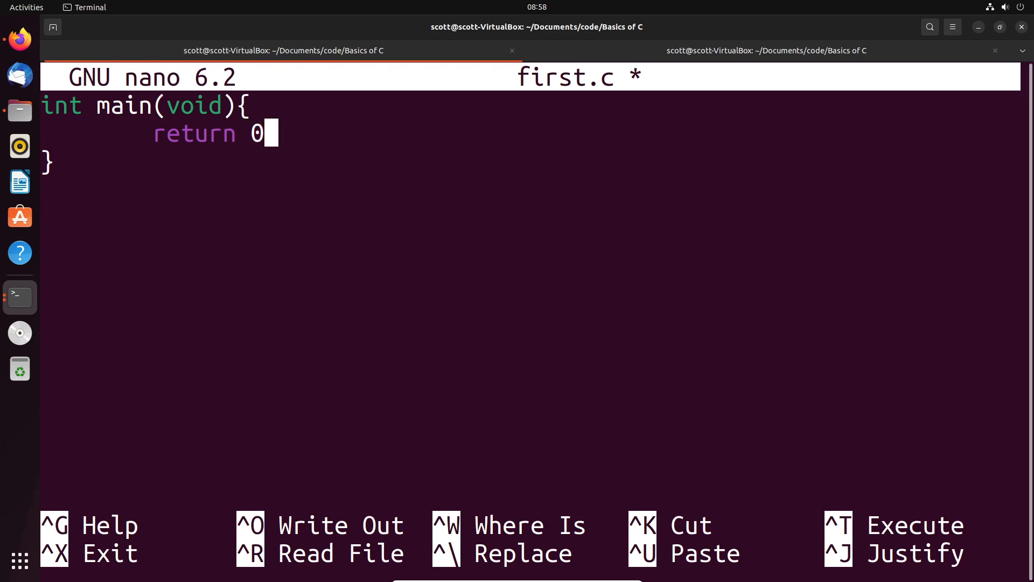
pyautogui.write(';')
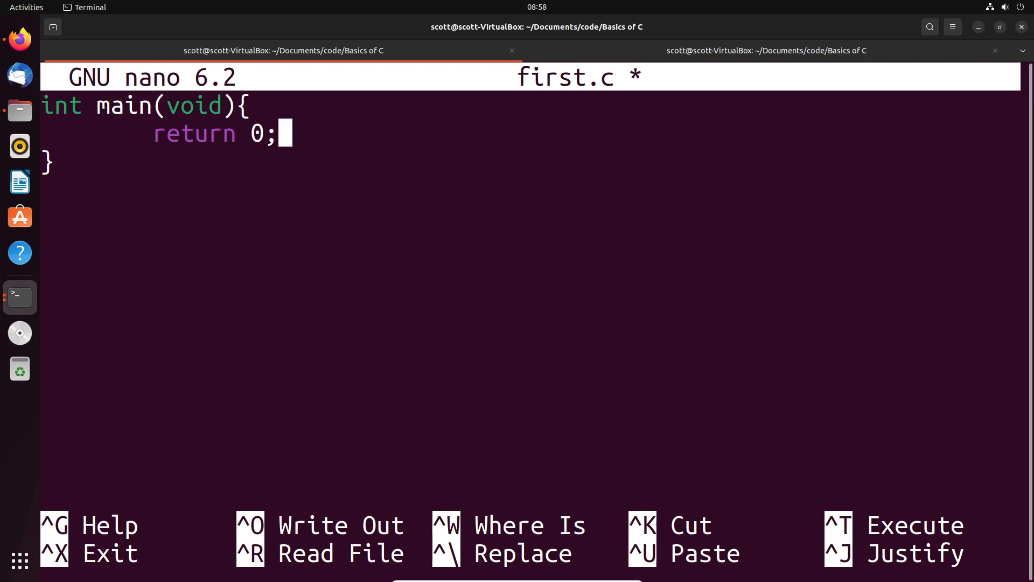
pyautogui.press('ctrl+o')
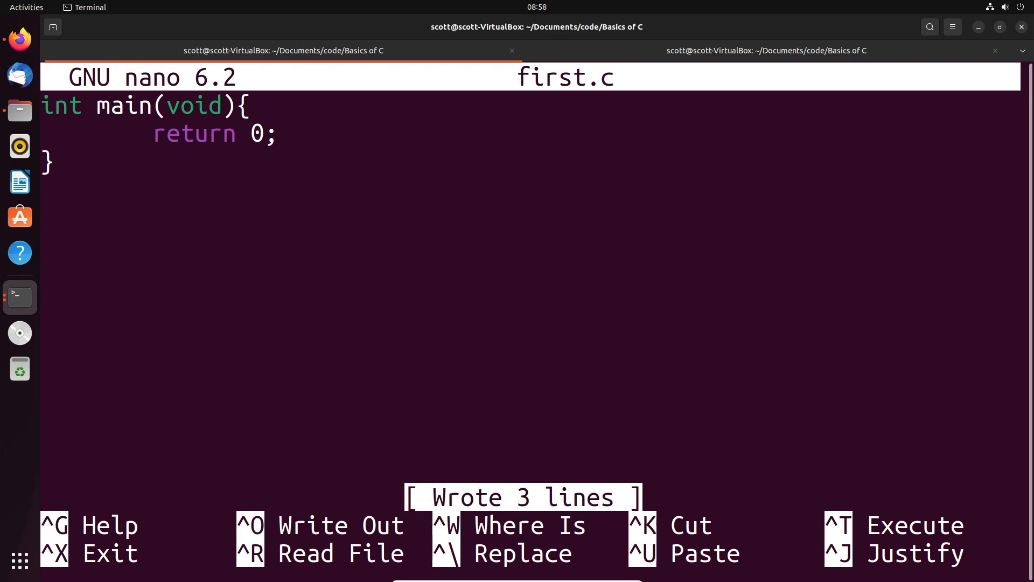
# Leave nano and compile first.c into an executable named first with gcc
pyautogui.press('ctrl+x')
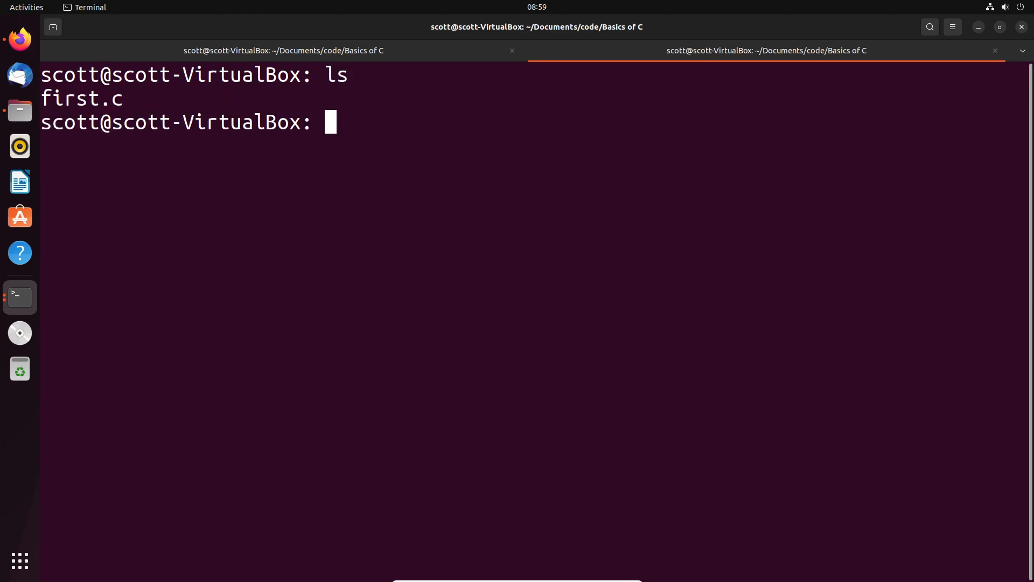
pyautogui.write('gcc')
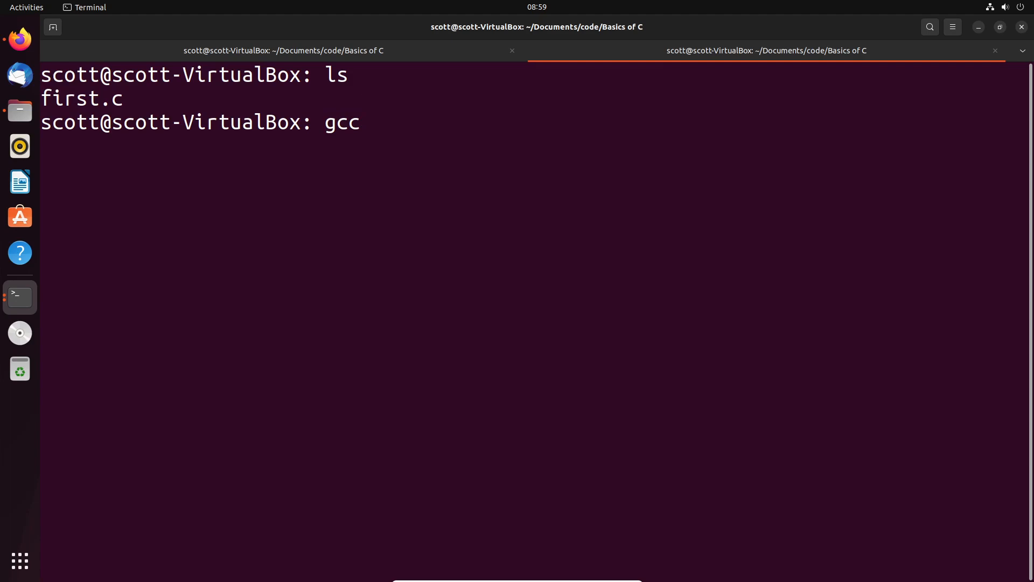
pyautogui.write('first')
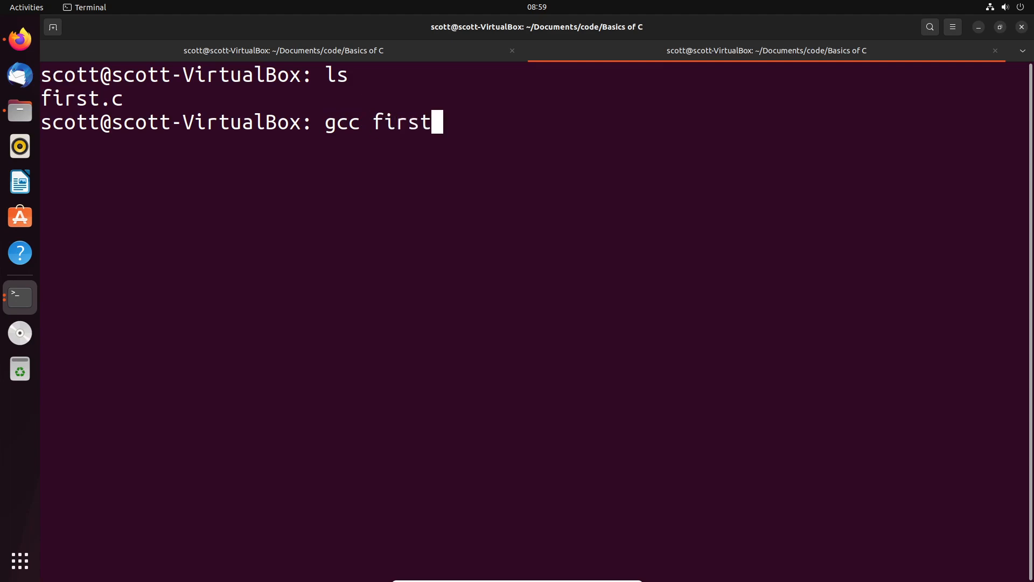
pyautogui.write('.c')
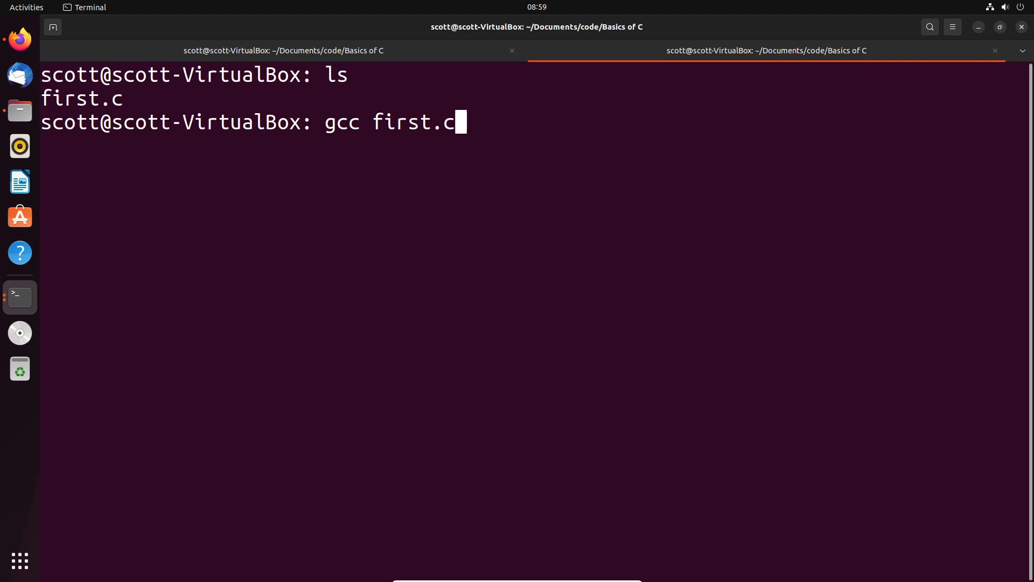
pyautogui.write('-o')
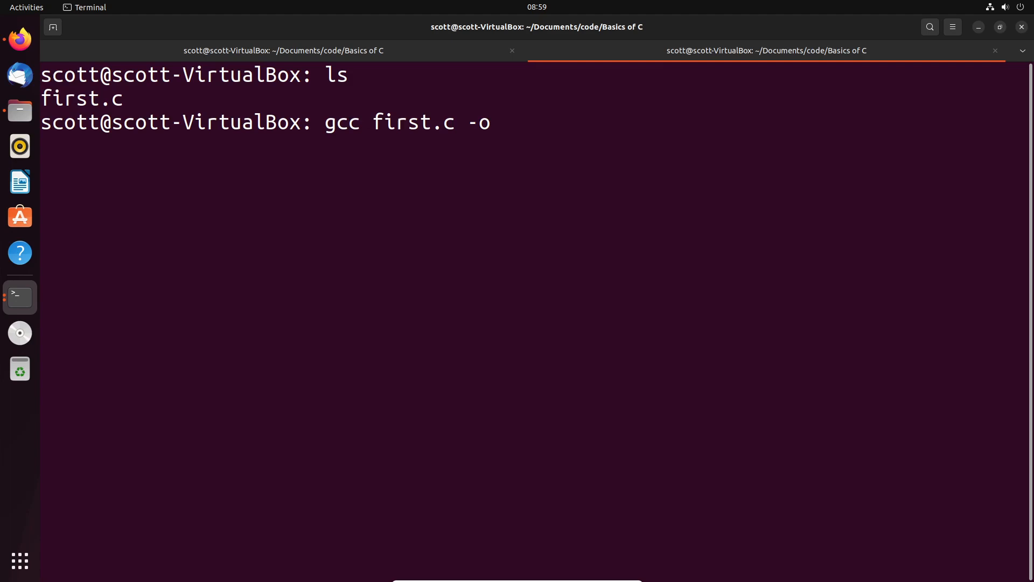
pyautogui.press('Return')
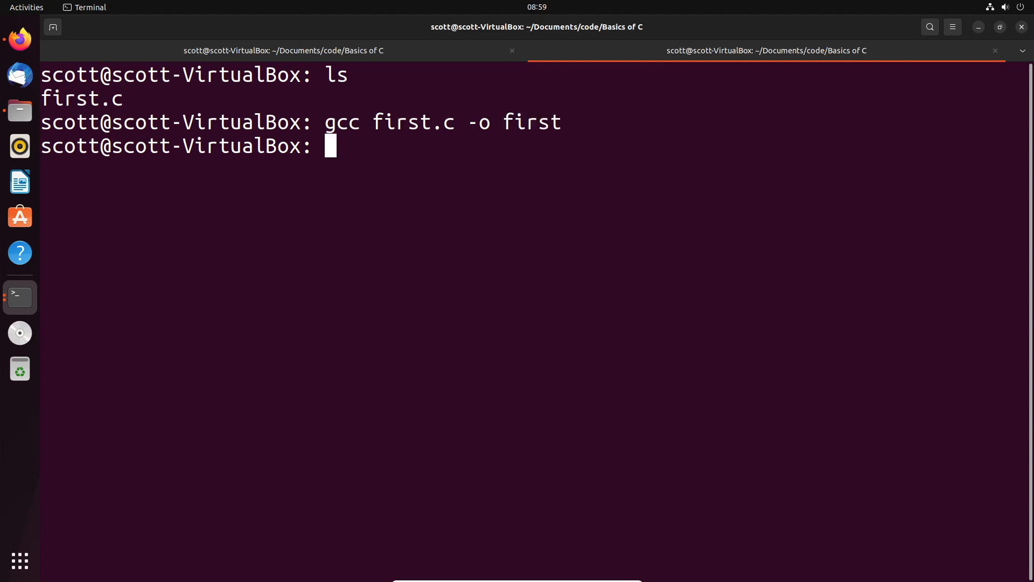
# List the folder to confirm first exists, then show the exit code with echo $?
pyautogui.press('Return')
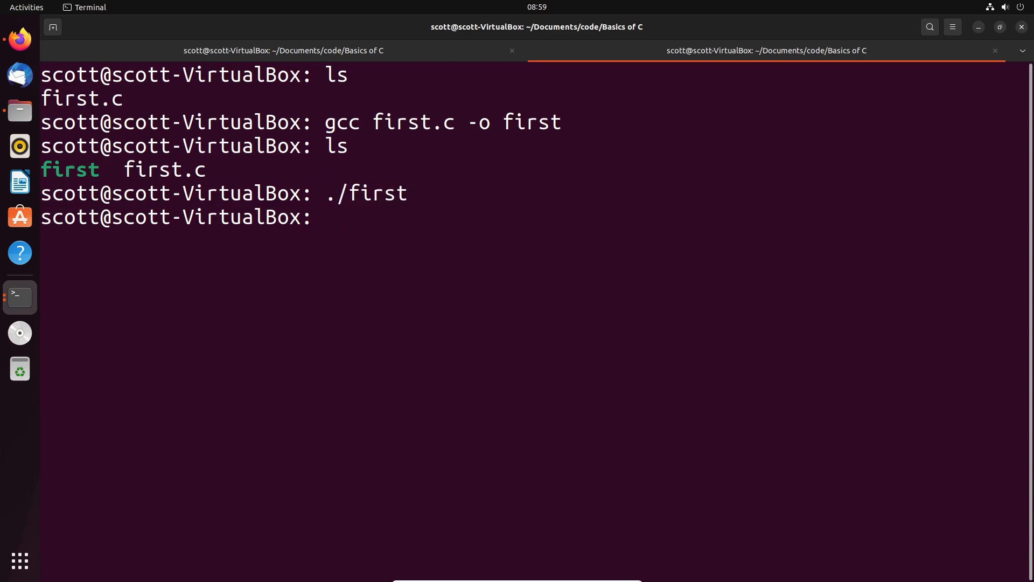
pyautogui.write('e')
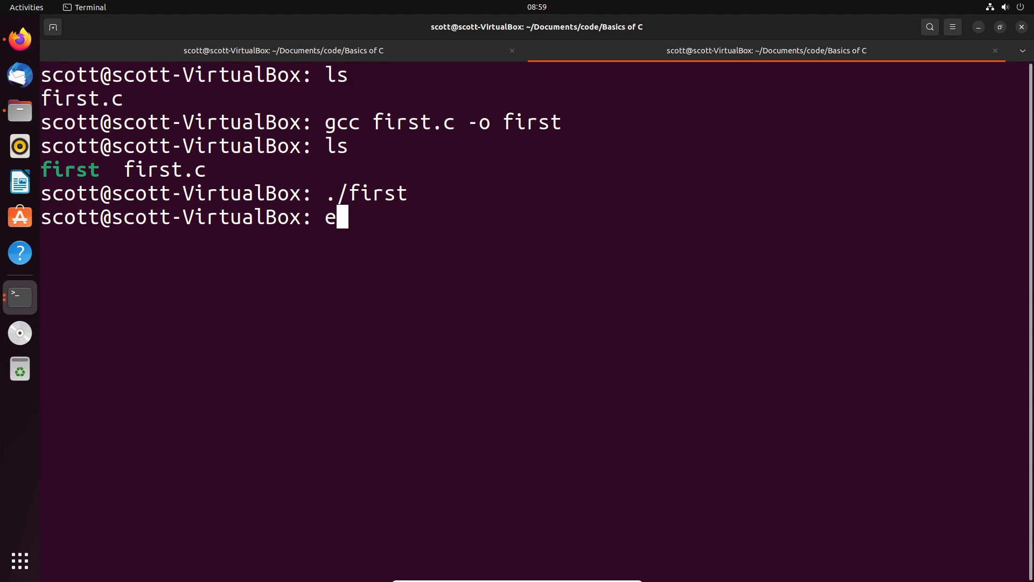
pyautogui.write('cho')
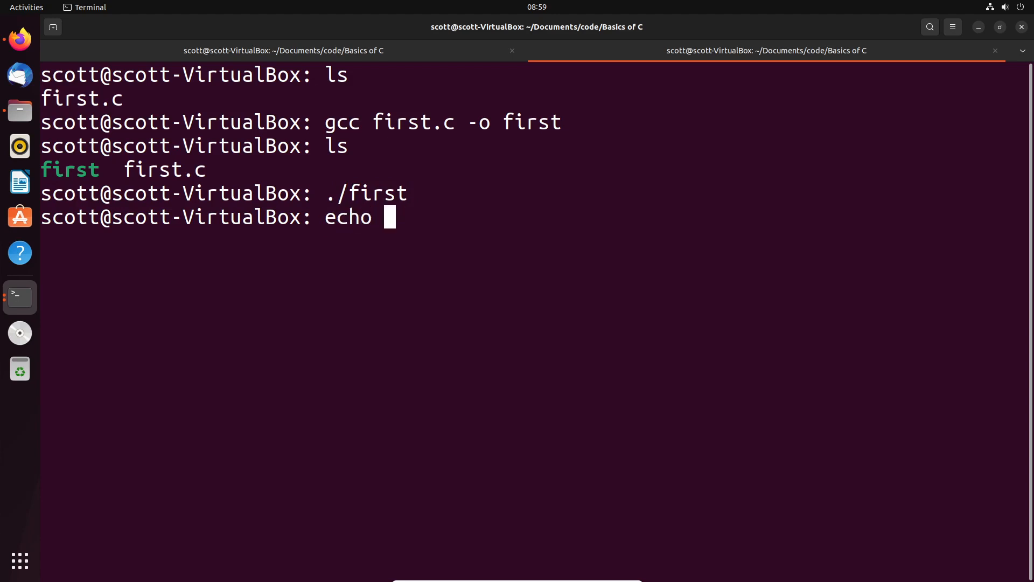
pyautogui.press('Return')
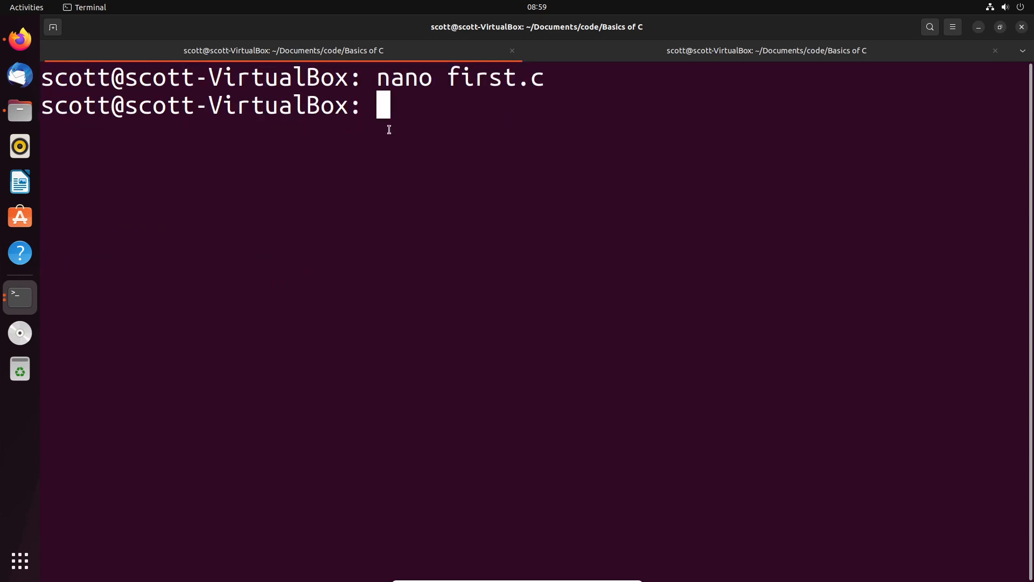
# Reopen first.c in nano with nano first.c to check the return value
pyautogui.press('Return')
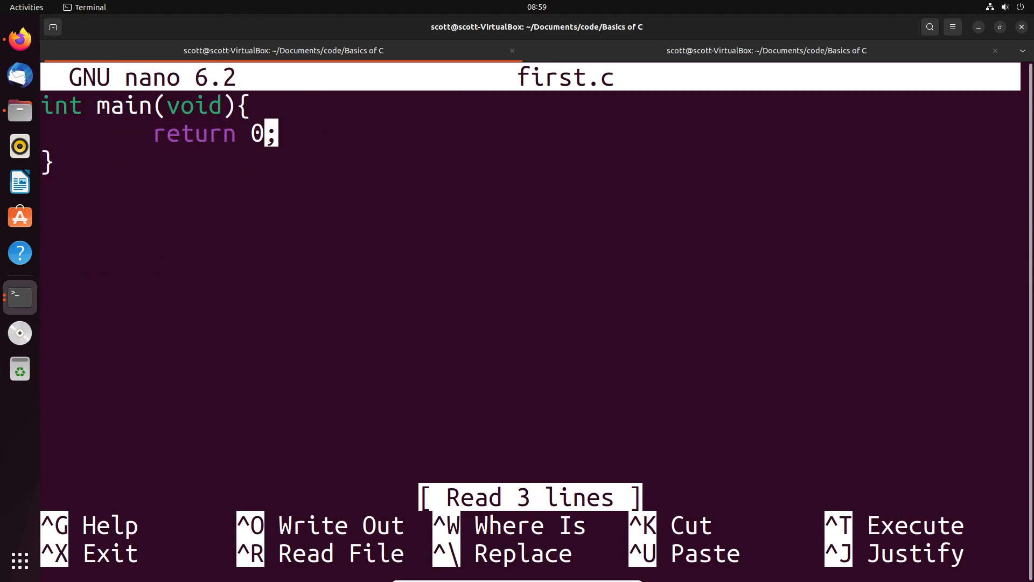
pyautogui.press('ctrl+x')
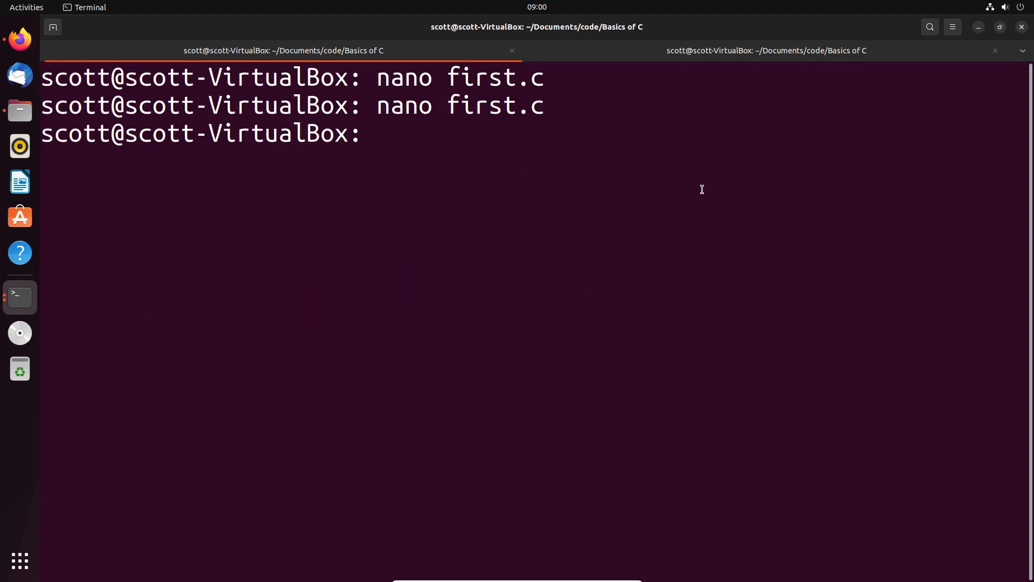
pyautogui.write('nano first.c')
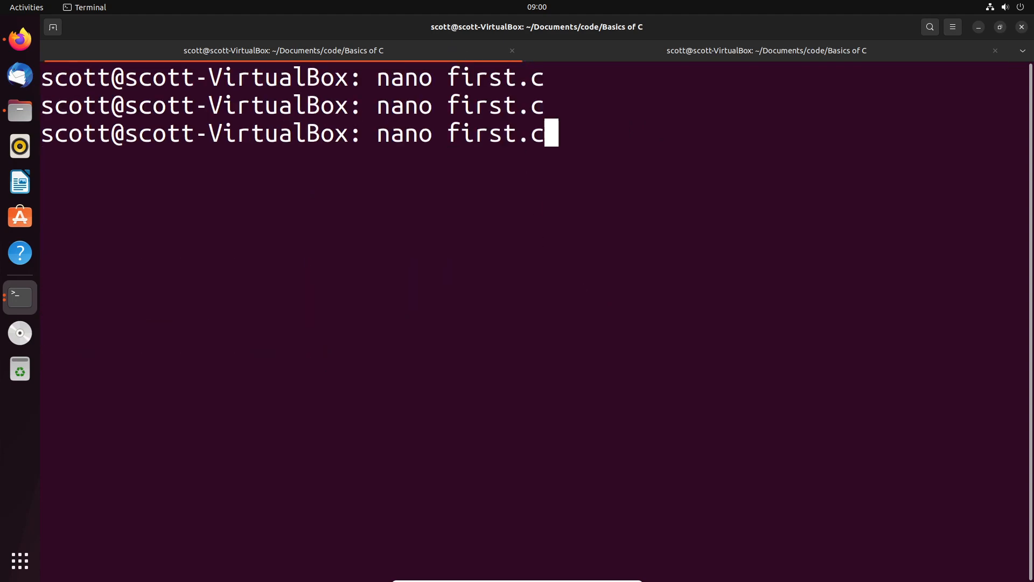
pyautogui.press('Return')
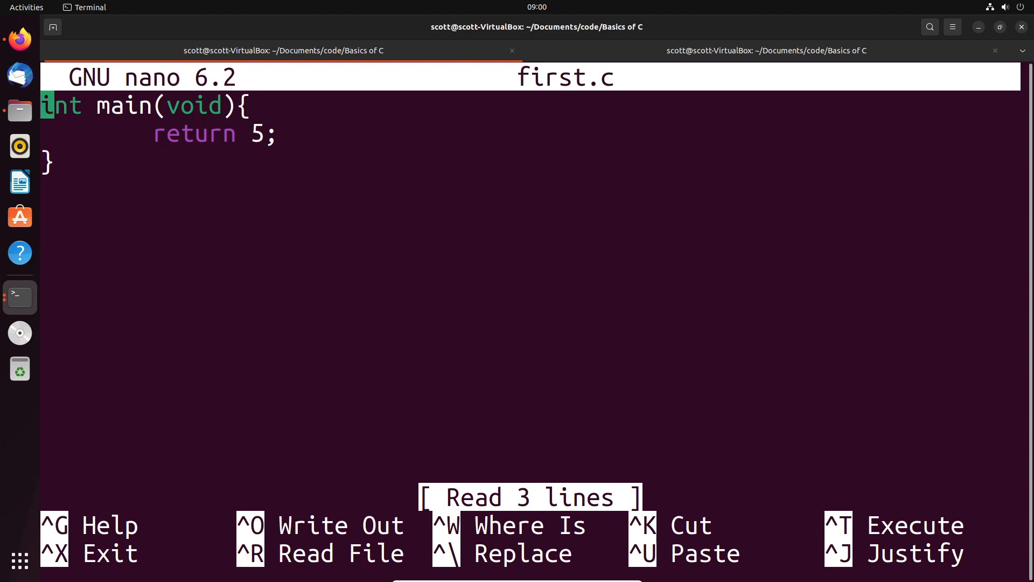
# Add printf("Hello World! \n"); on a new indented line inside main
pyautogui.press('Return')
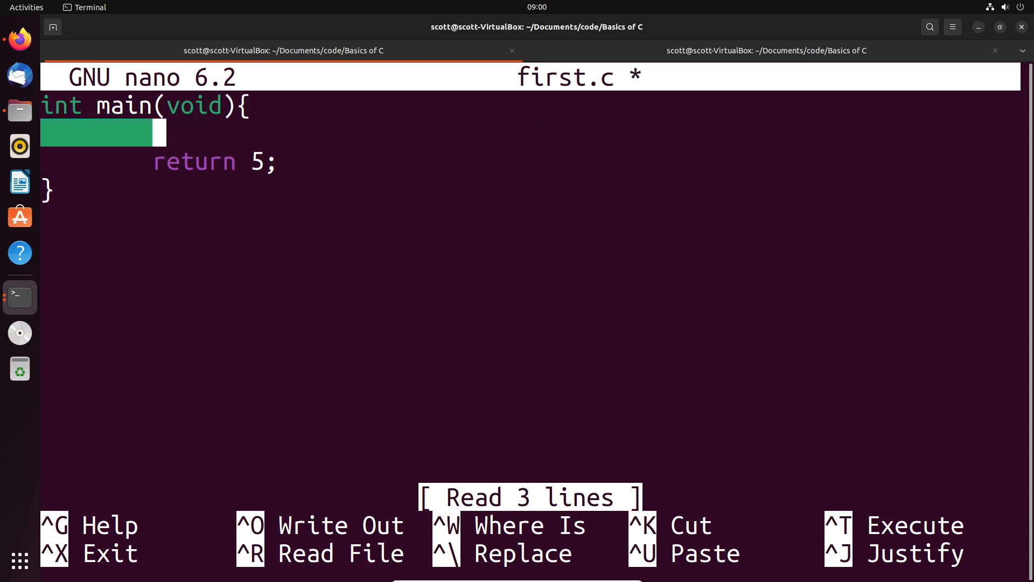
pyautogui.write('printf(')
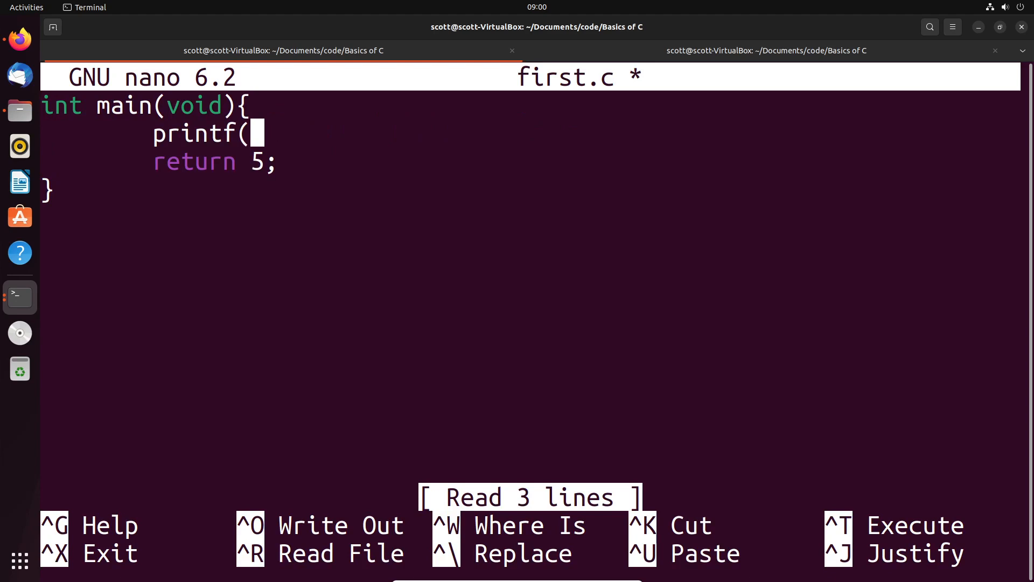
pyautogui.write('"He')
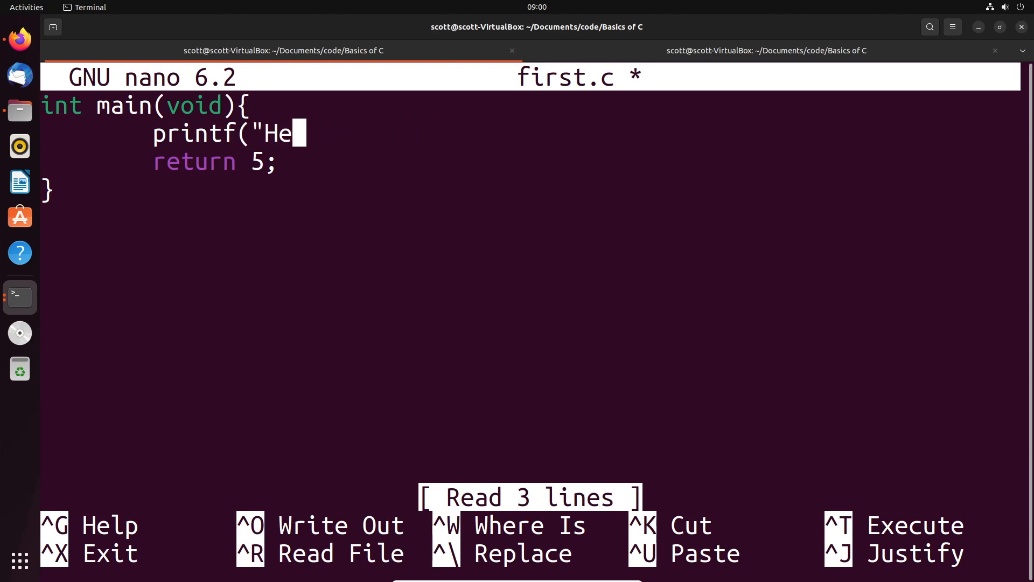
pyautogui.write('llo World')
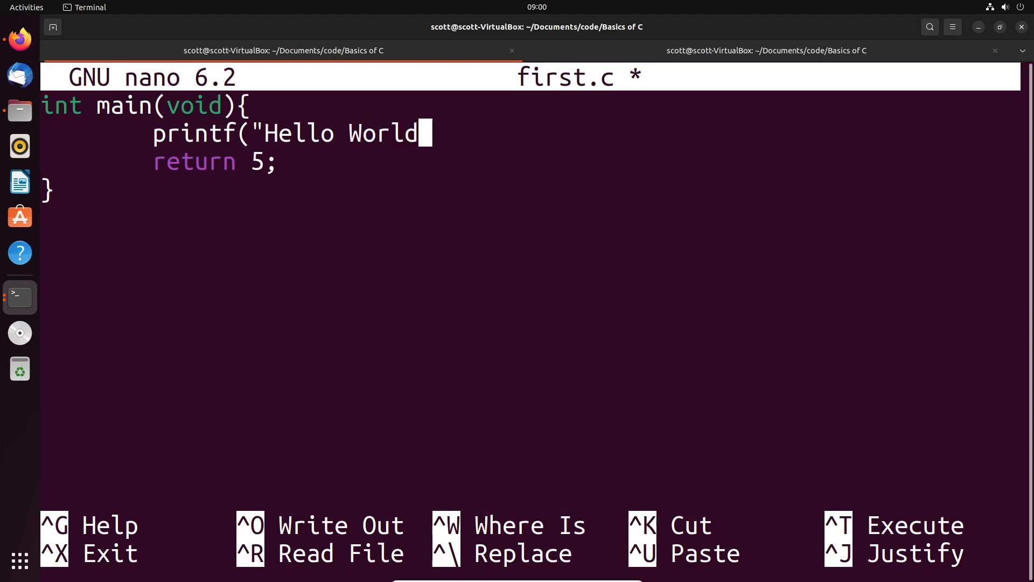
pyautogui.write('!')
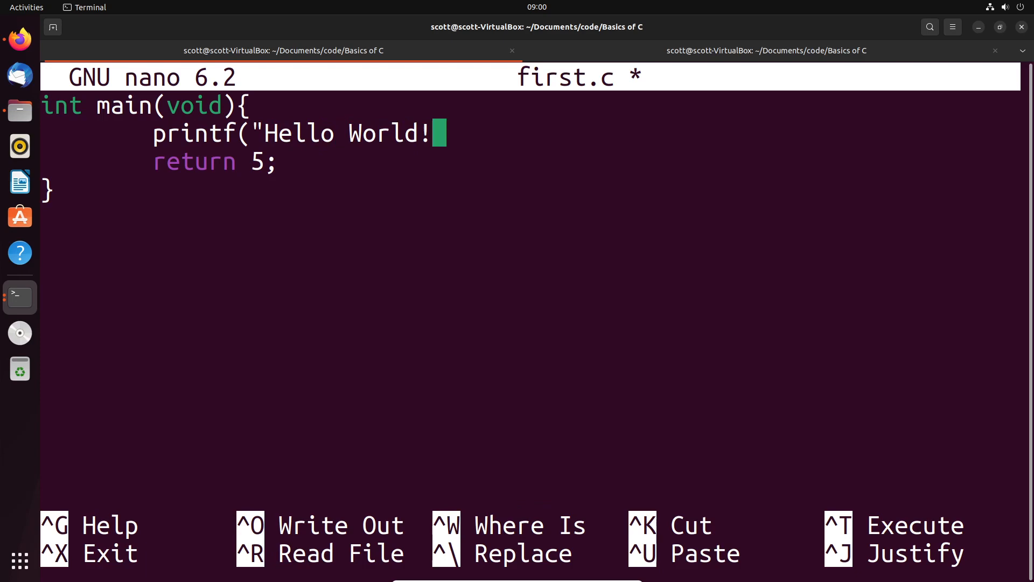
pyautogui.write('\\n"')
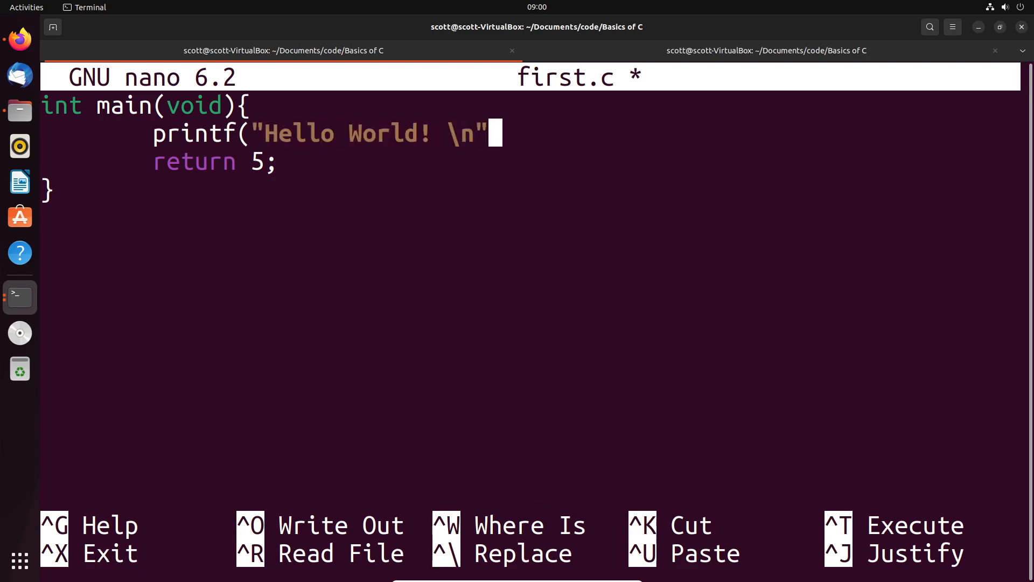
pyautogui.write(');')
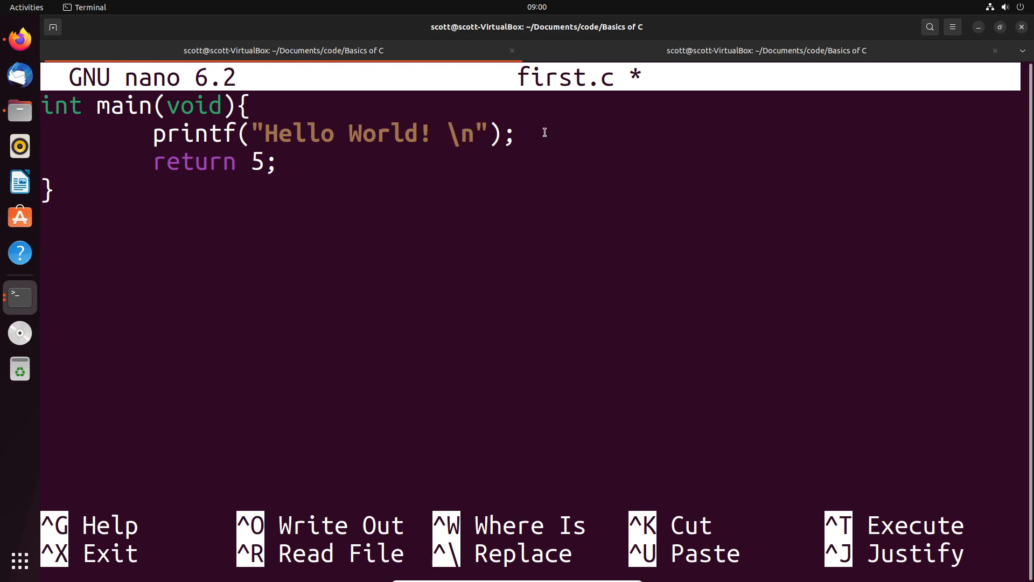
# Click at the top of first.c to insert a blank line above int main(void)
pyautogui.click(522, 133)
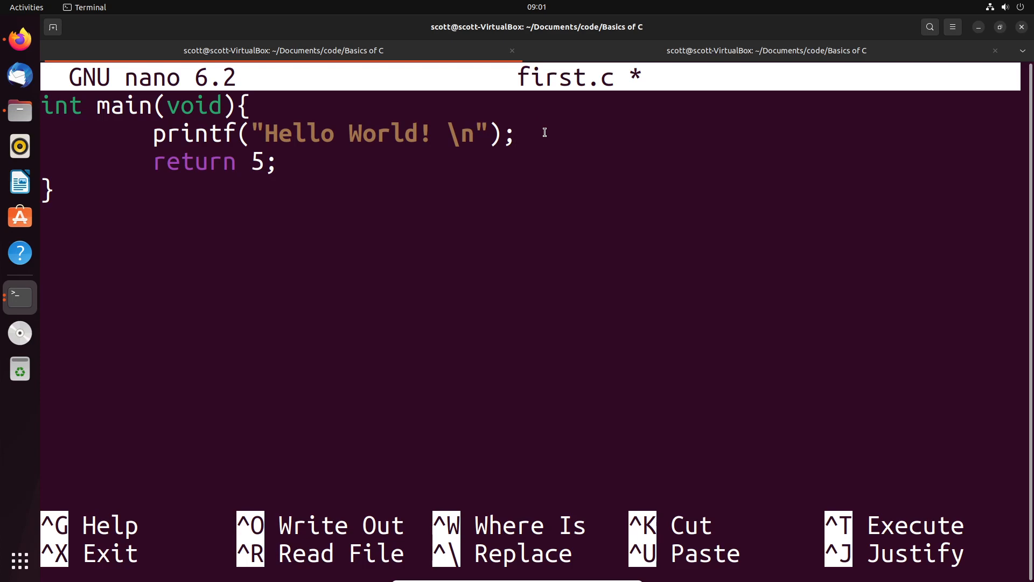
pyautogui.click(523, 133)
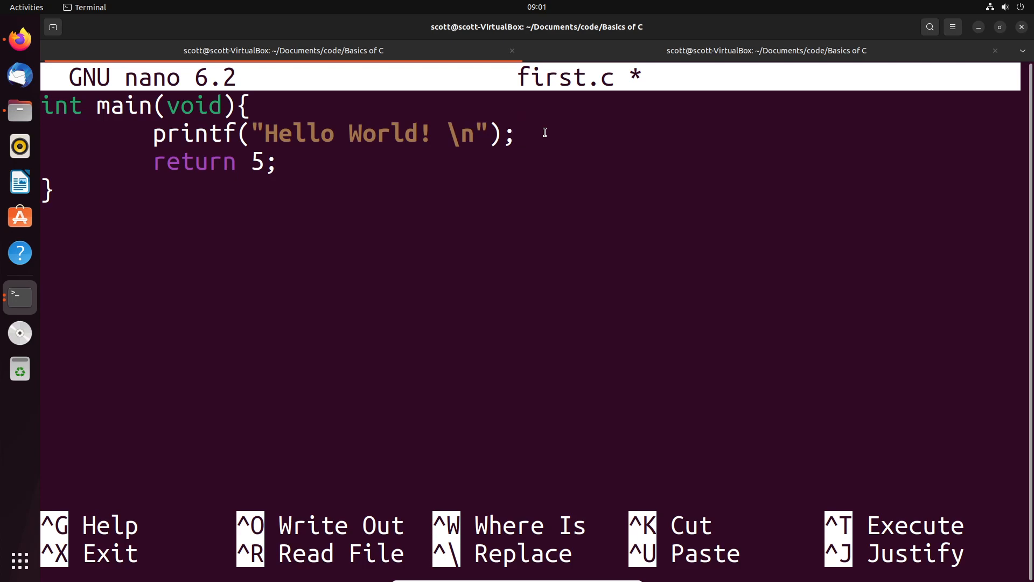
pyautogui.click(521, 133)
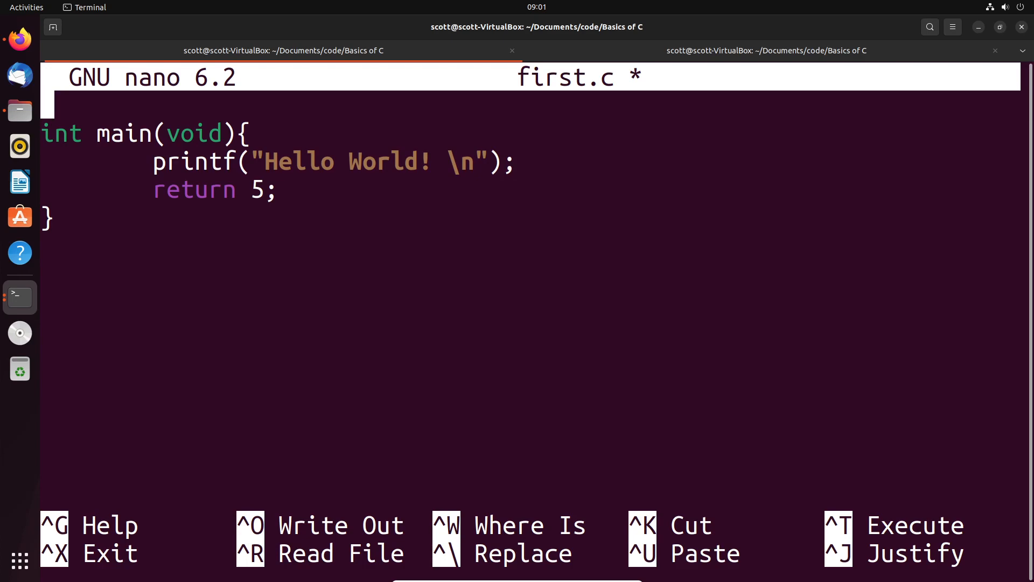
# Type #include <stdio.h> on the first line and save first.c
pyautogui.write('#')
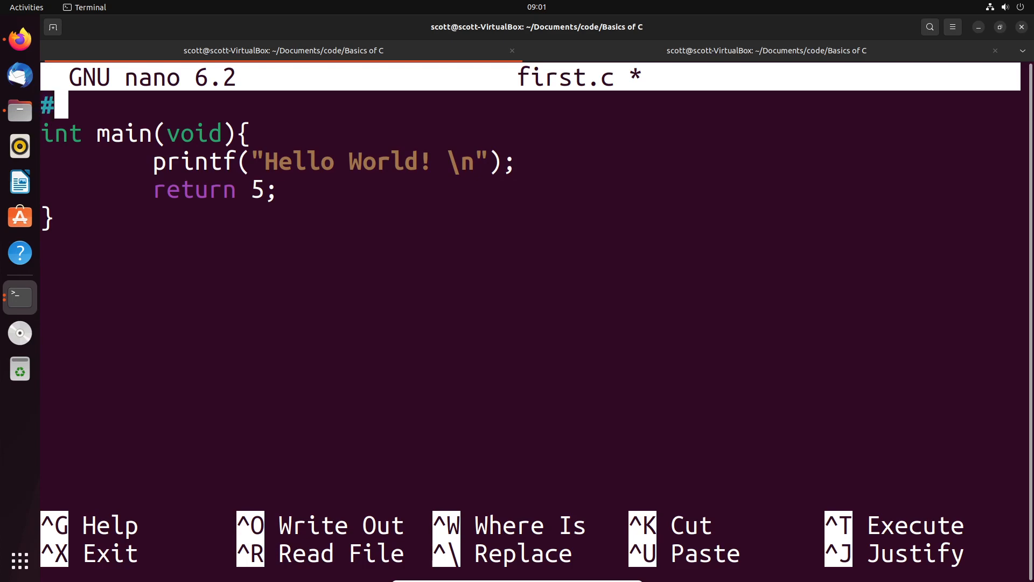
pyautogui.write('include <s')
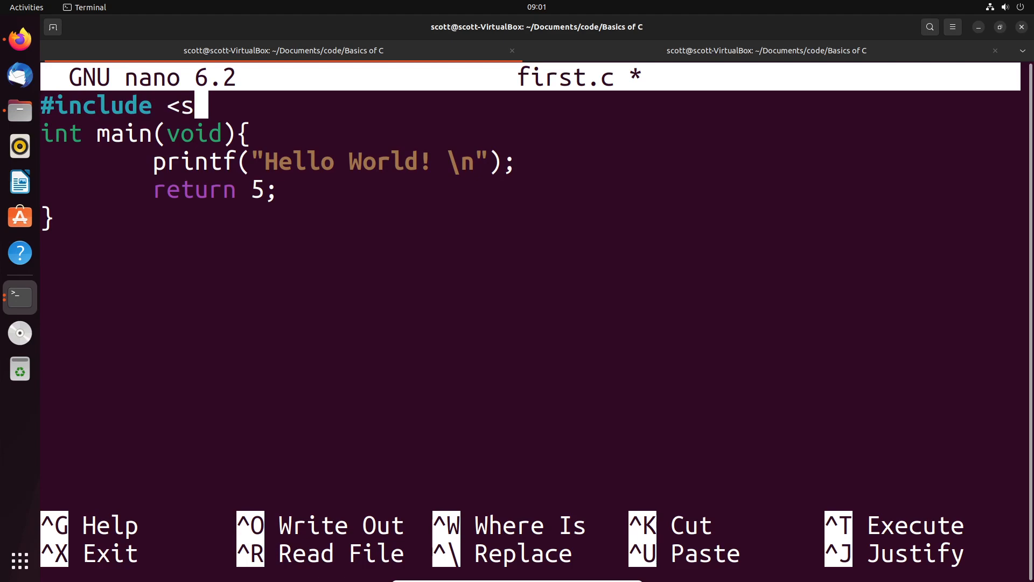
pyautogui.write('tdio.h')
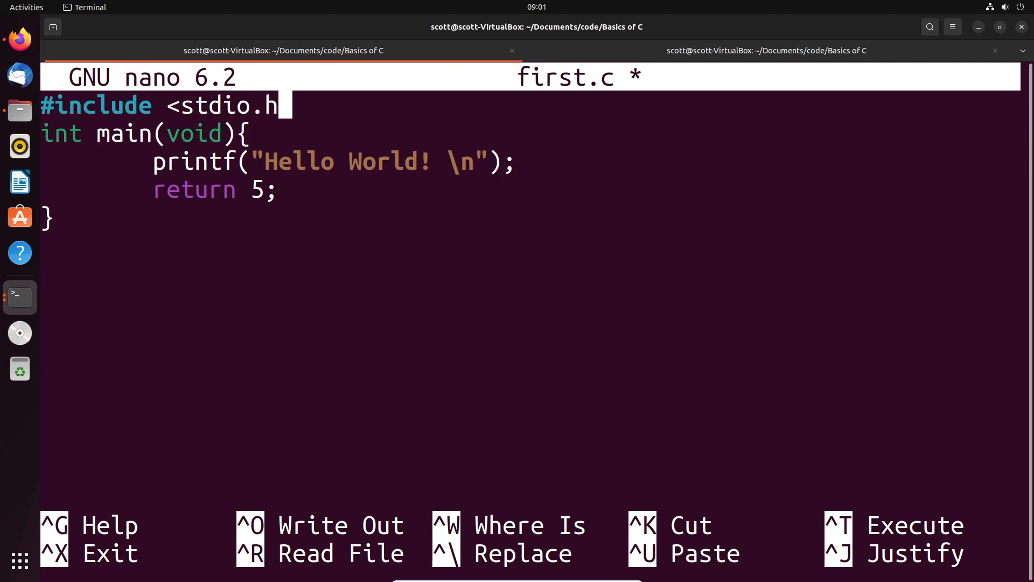
pyautogui.press('ctrl+o')
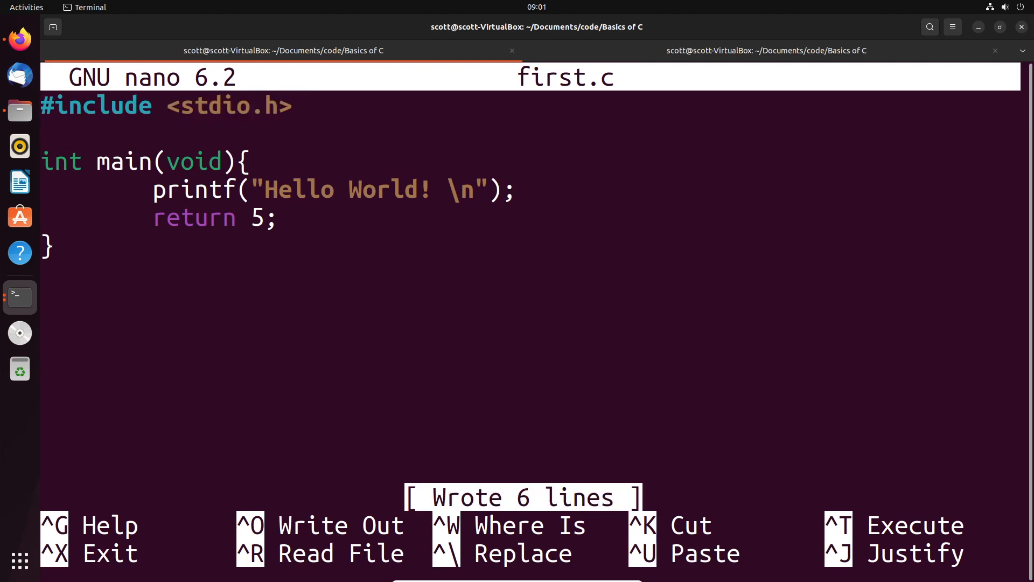
pyautogui.moveTo(313, 111)
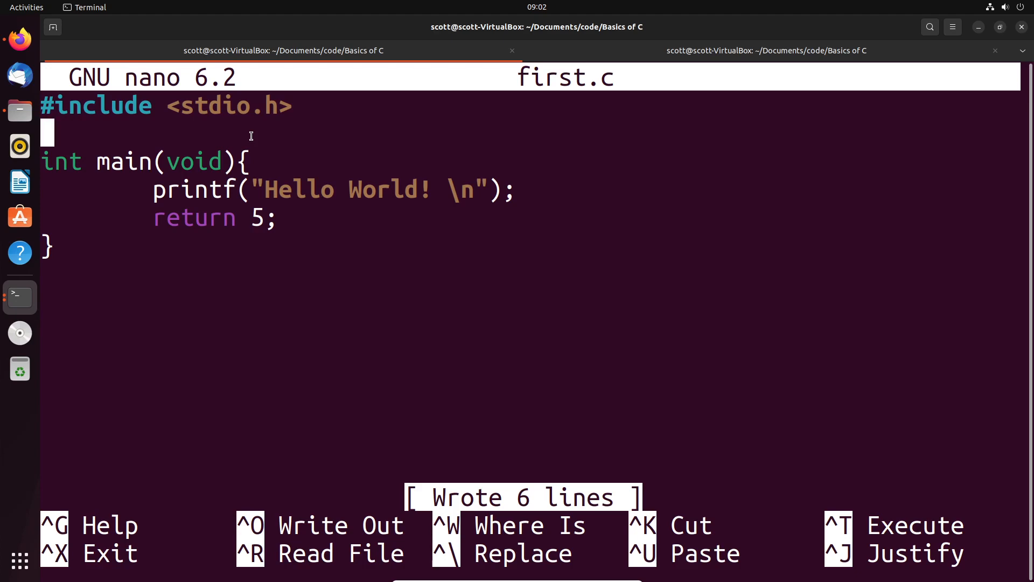
pyautogui.moveTo(251, 135)
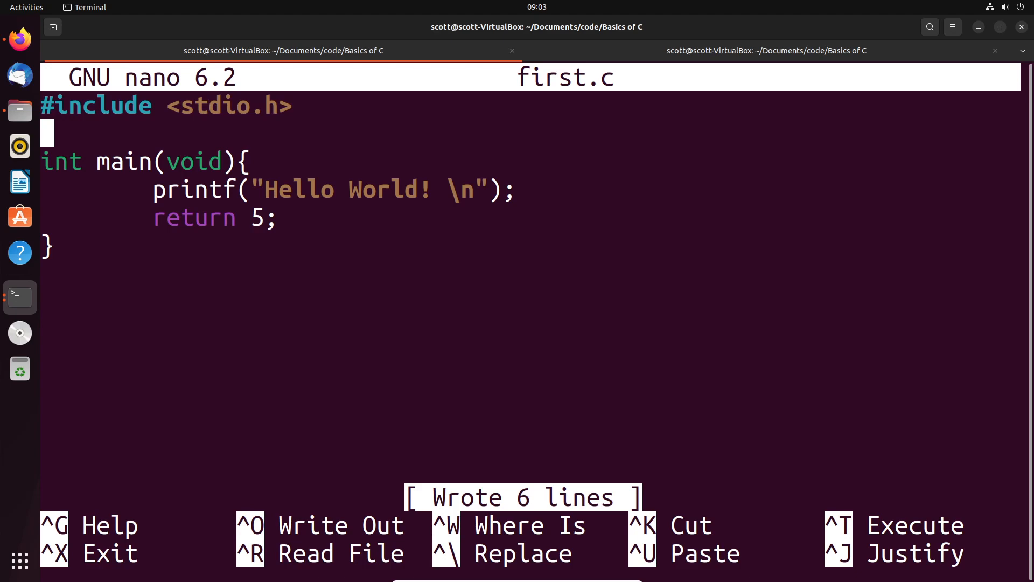
# Exit nano, switch to the compiling tab and run ./first to print Hello World!
pyautogui.press('ctrl+x')
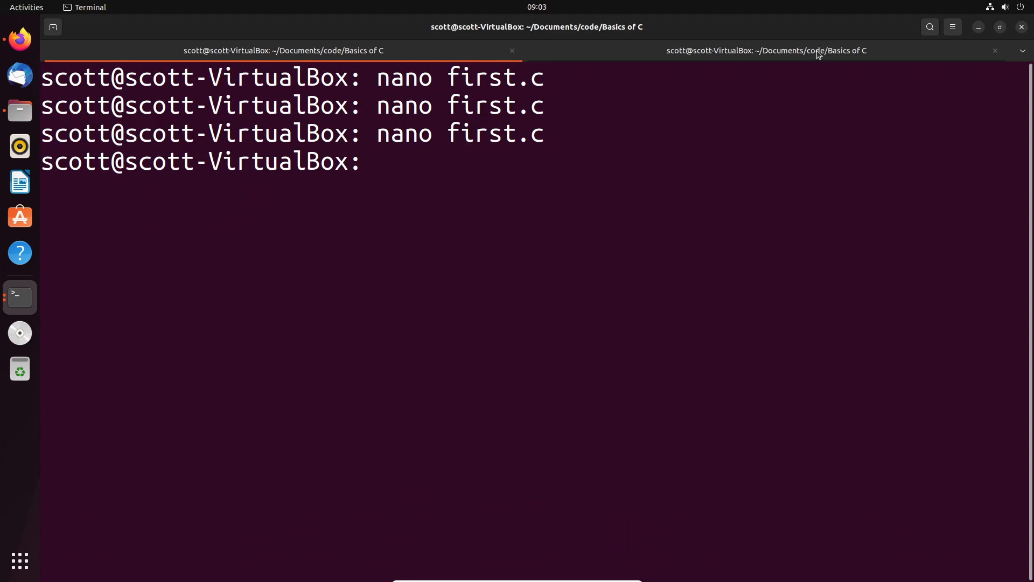
pyautogui.click(766, 51)
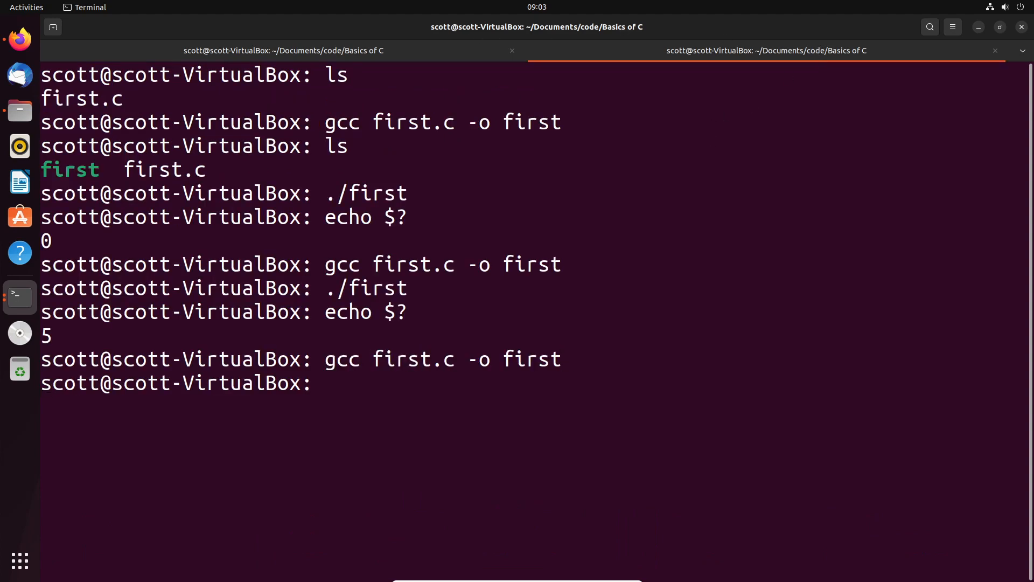
pyautogui.press('Return')
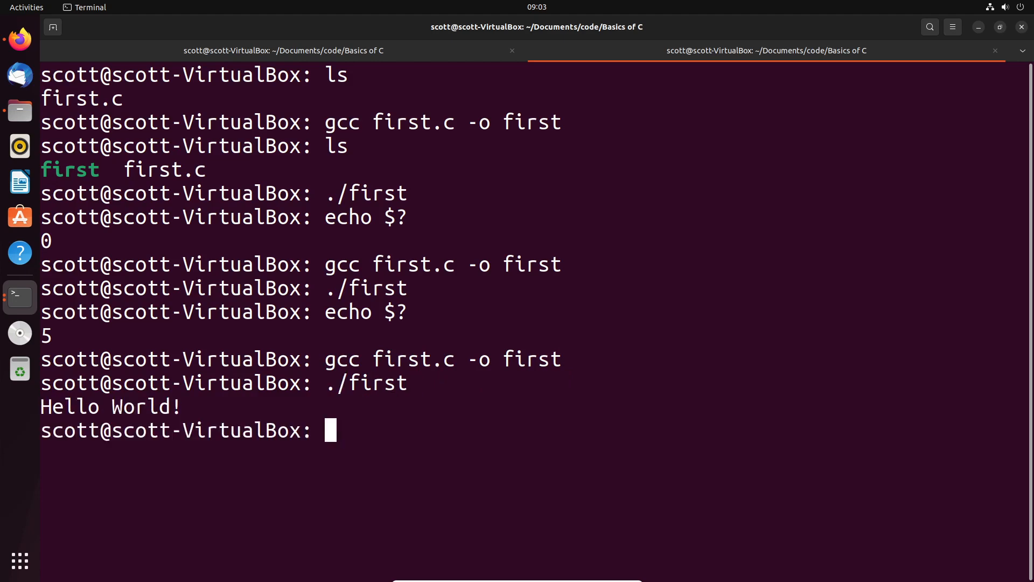
pyautogui.moveTo(707, 152)
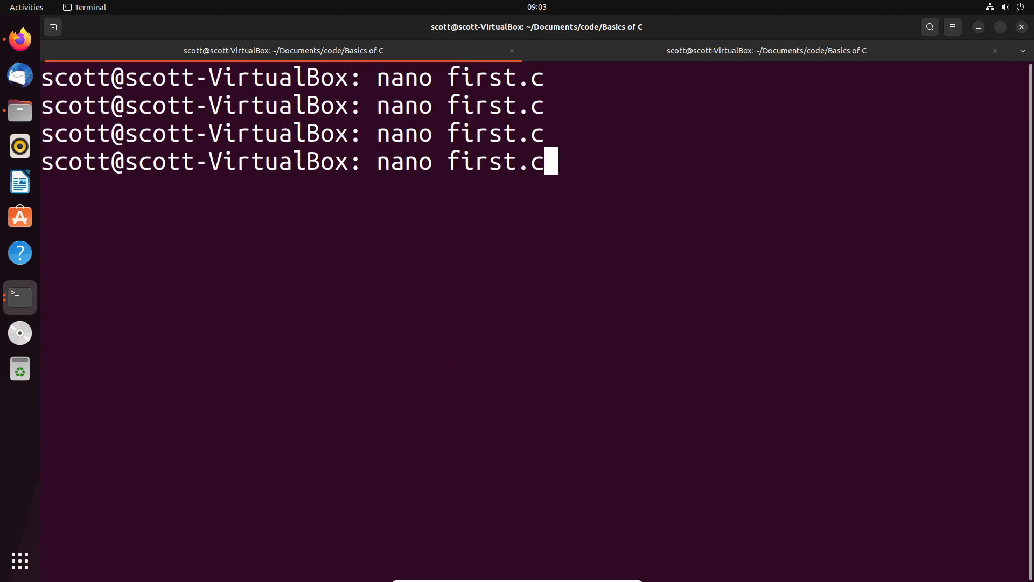
# Delete the \n from the Hello World! string, save first.c and exit nano
pyautogui.press('Return')
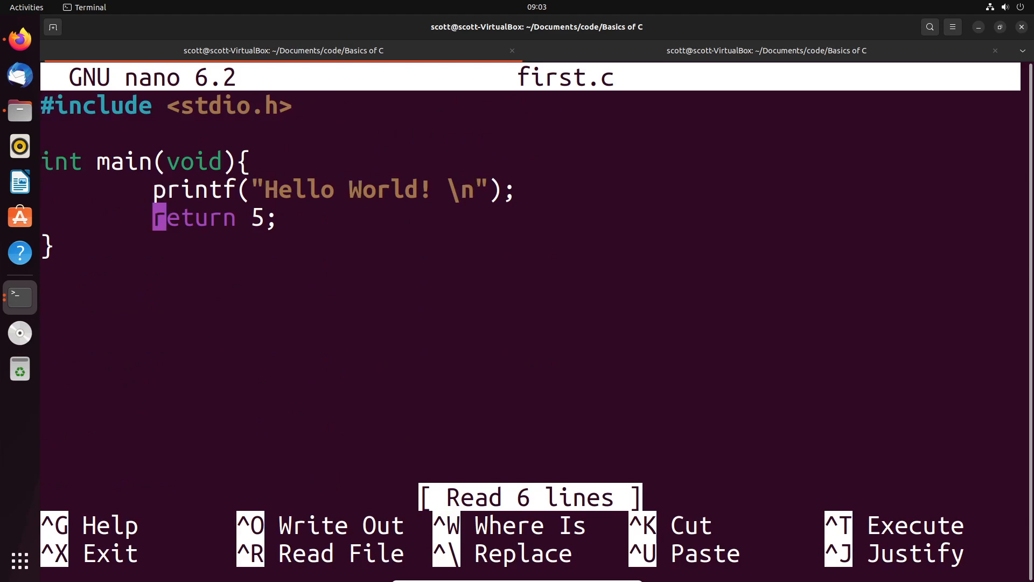
pyautogui.press('BackSpace')
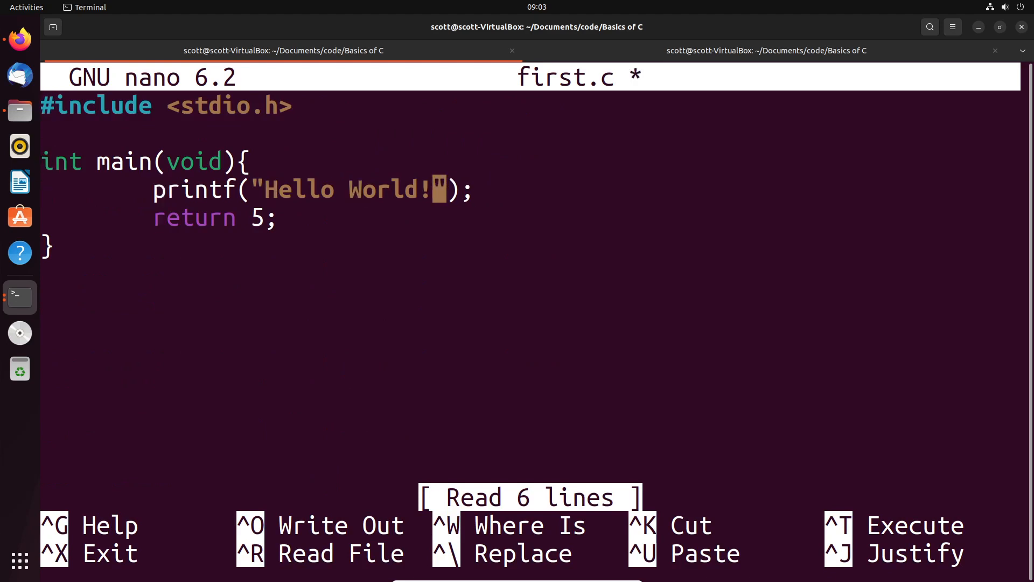
pyautogui.press('ctrl+o')
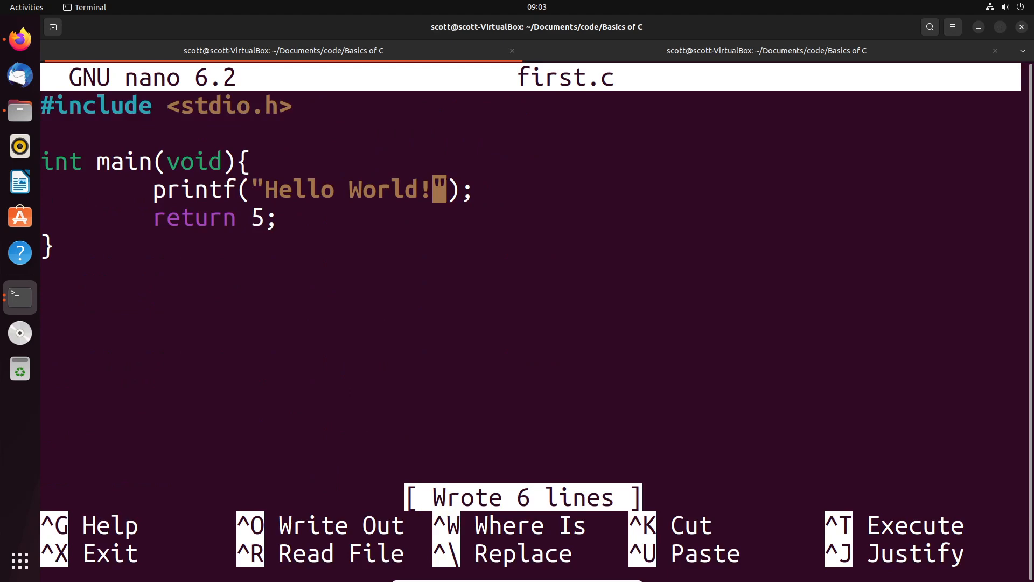
pyautogui.press('ctrl+x')
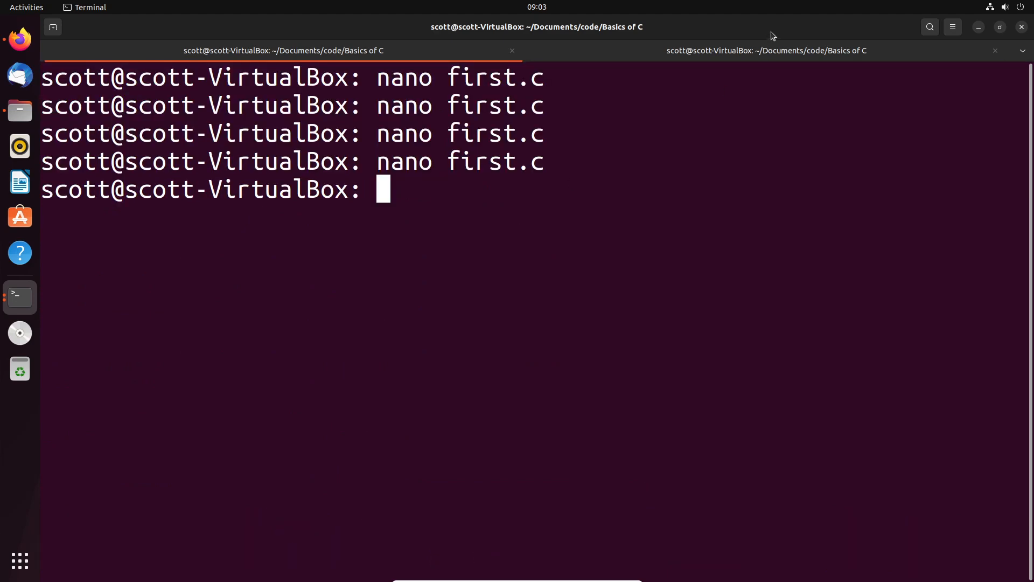
# Switch to the compiling tab and rerun gcc first.c -o first
pyautogui.click(765, 50)
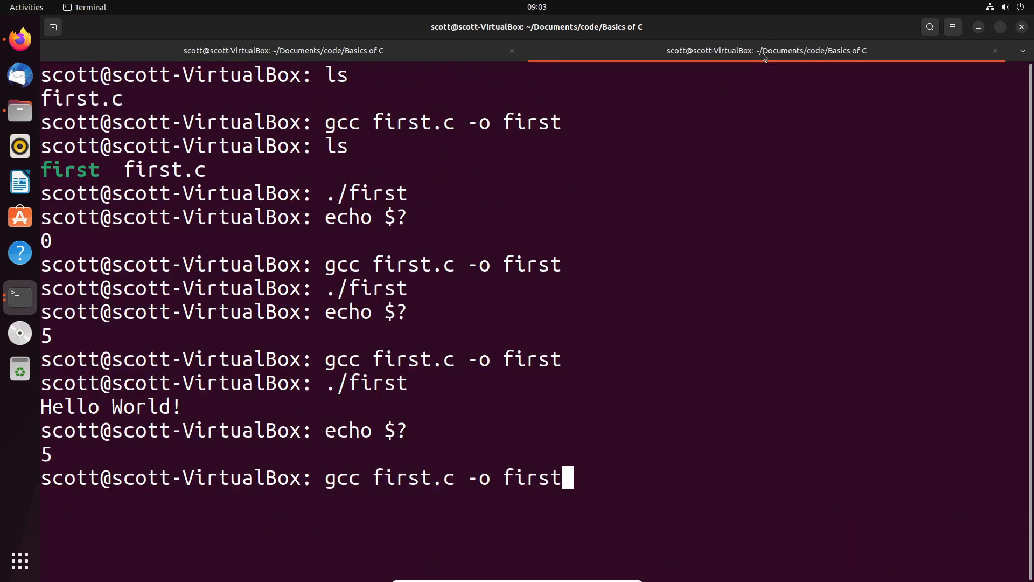
pyautogui.press('Return')
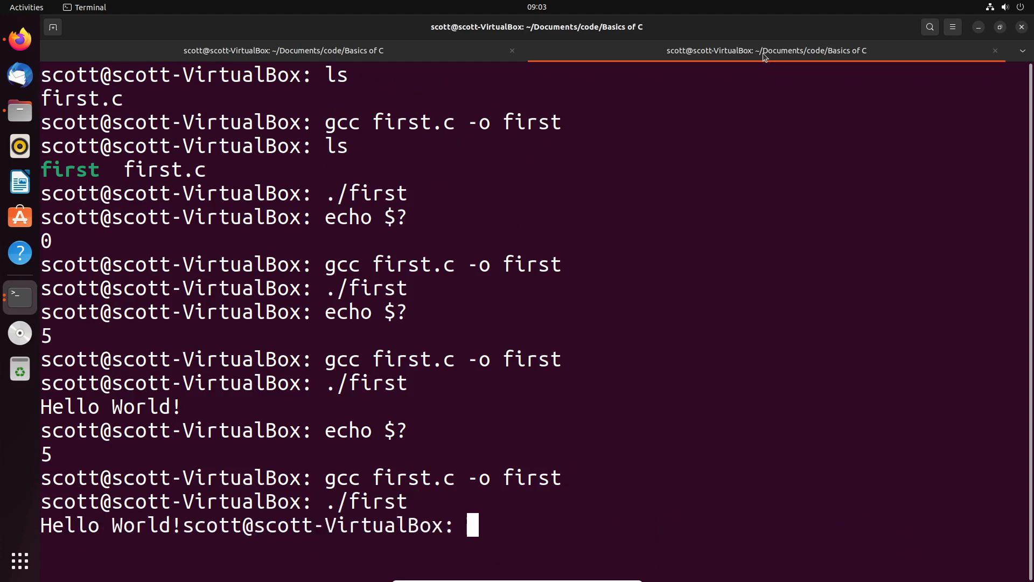